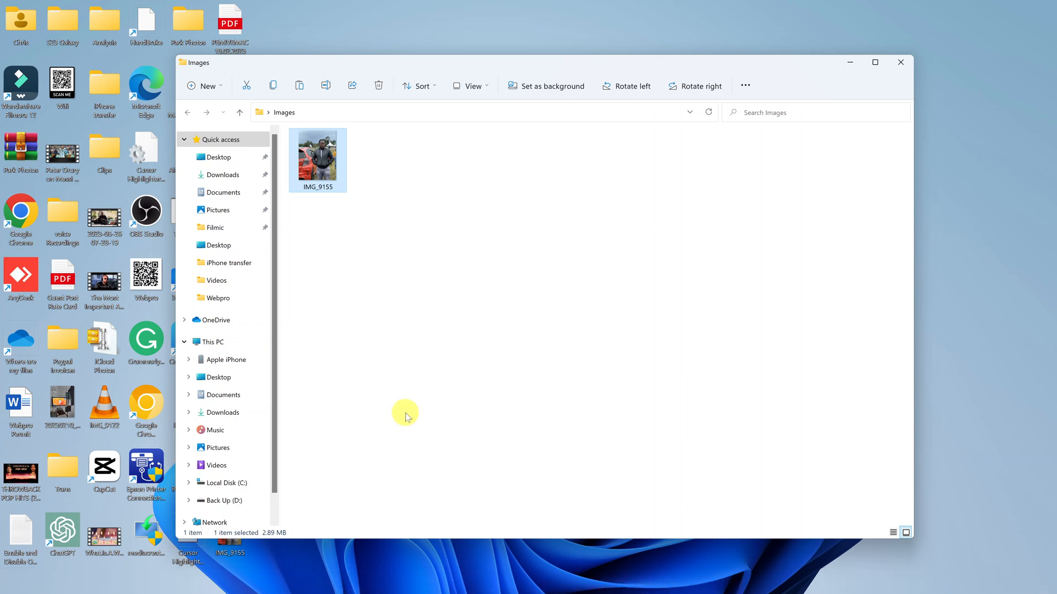
{"action": "mouse_move", "coordinate": [401, 314]}
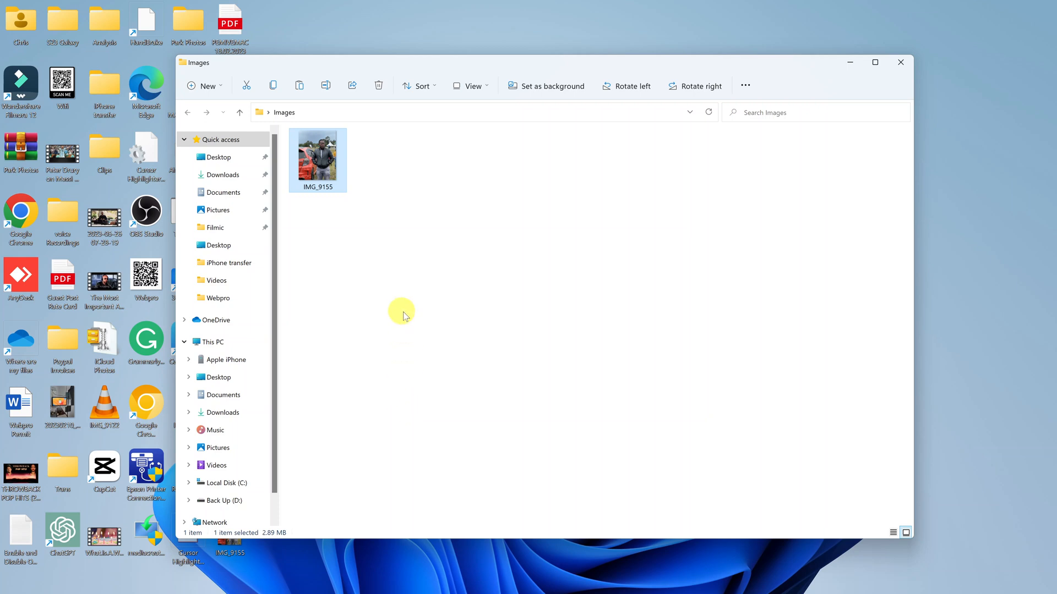
{"action": "mouse_move", "coordinate": [323, 167]}
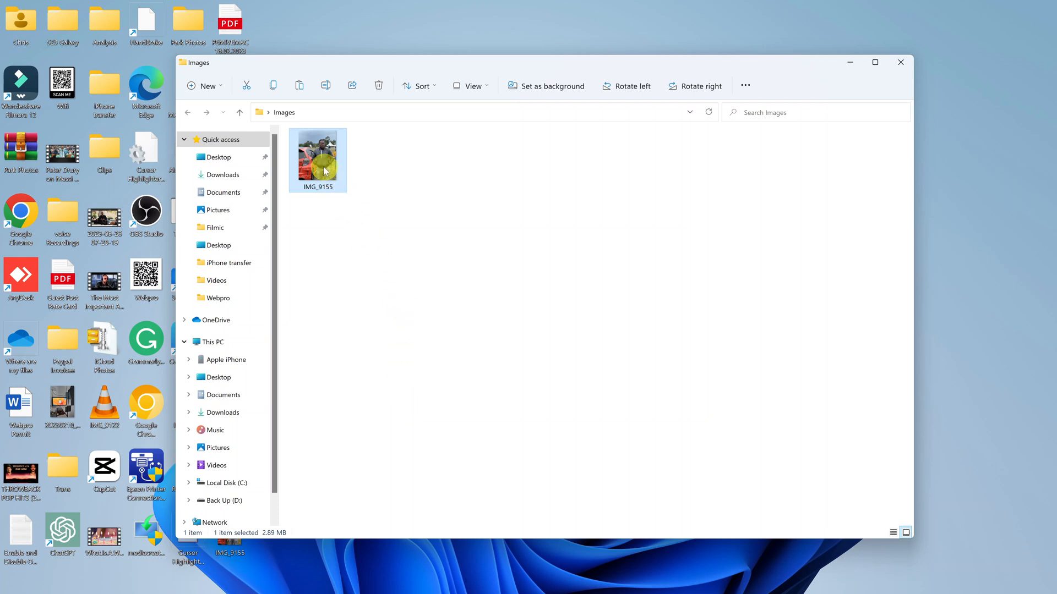
- Check the file type and size details of IMG_9155.png in the Images folder
{"action": "right_click", "coordinate": [317, 158]}
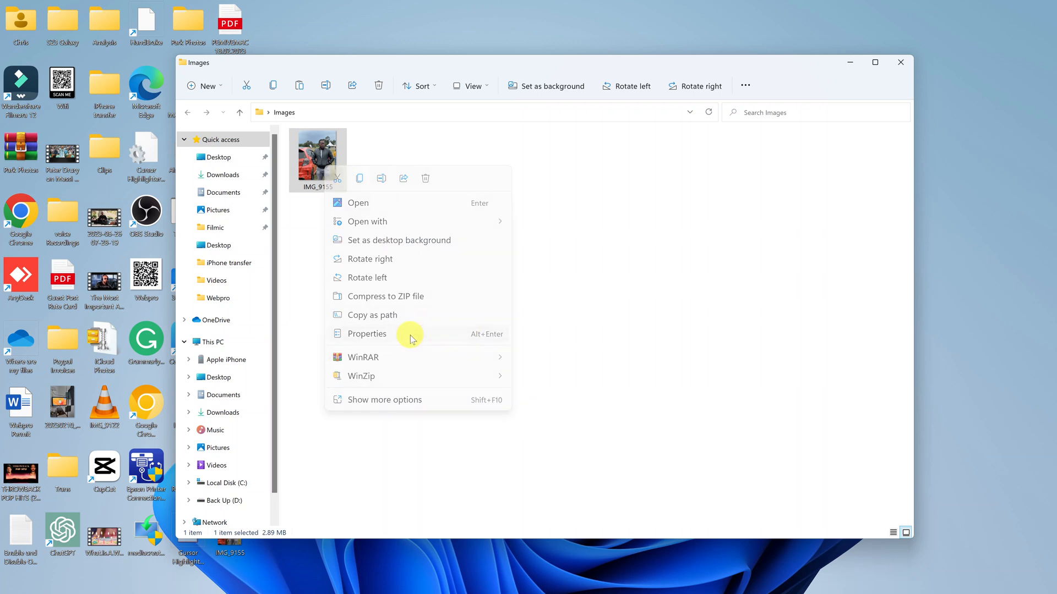
{"action": "left_click", "coordinate": [368, 333]}
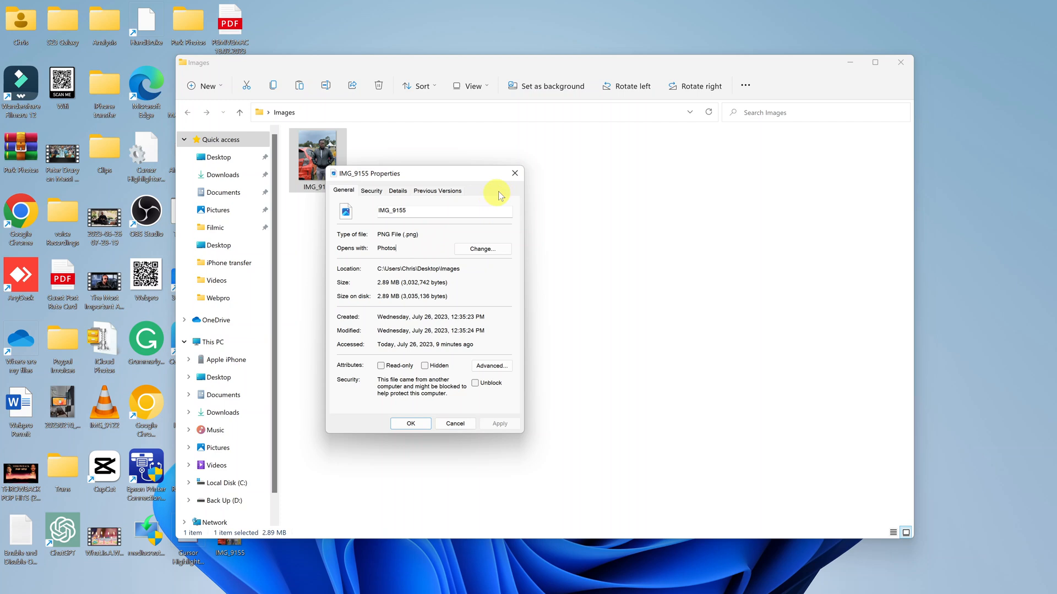
{"action": "left_click", "coordinate": [410, 422]}
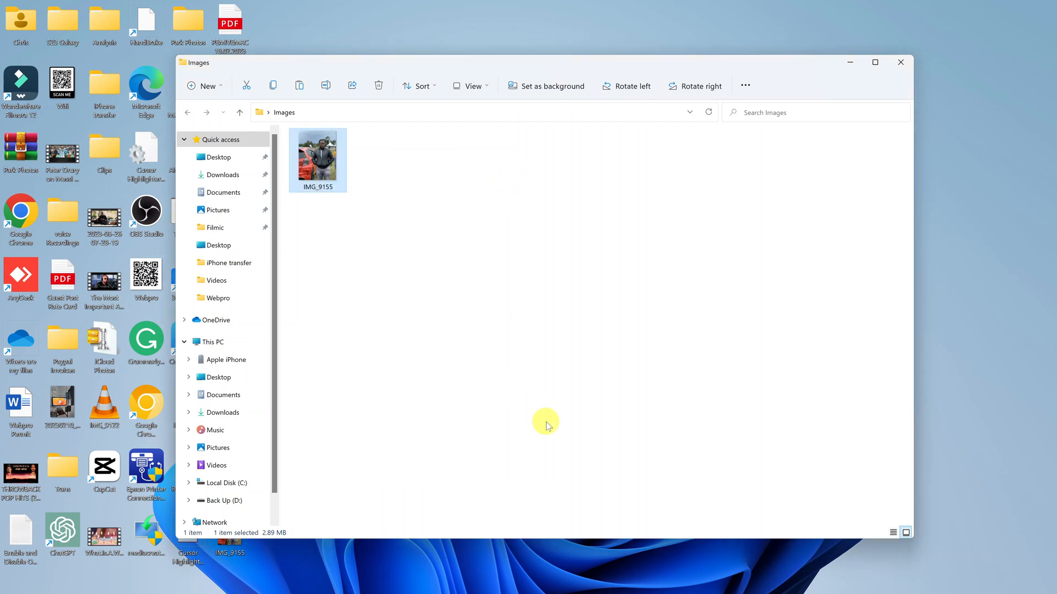
{"action": "mouse_move", "coordinate": [483, 572]}
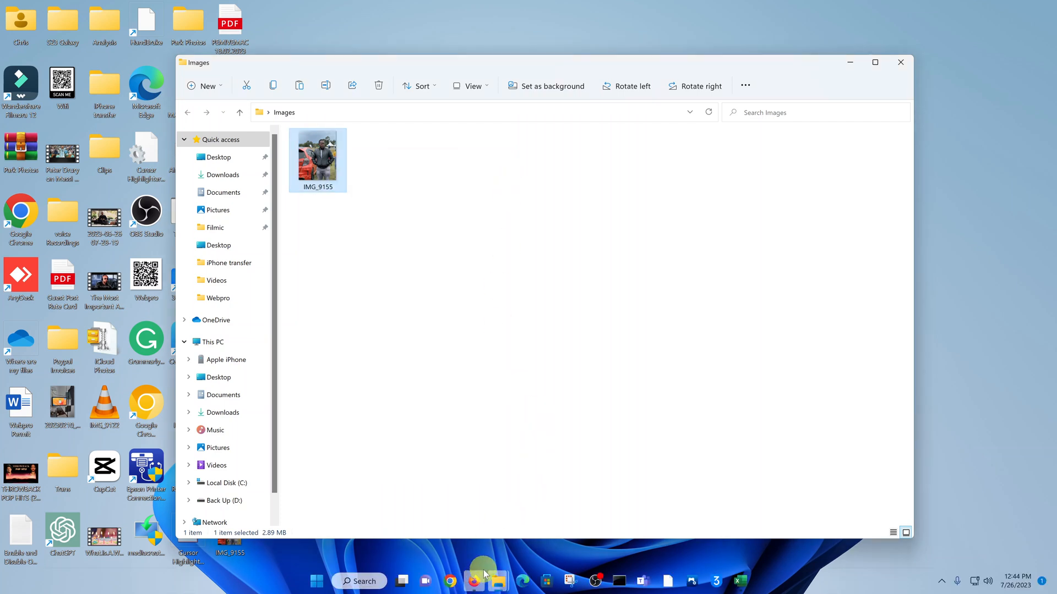
{"action": "mouse_move", "coordinate": [924, 311]}
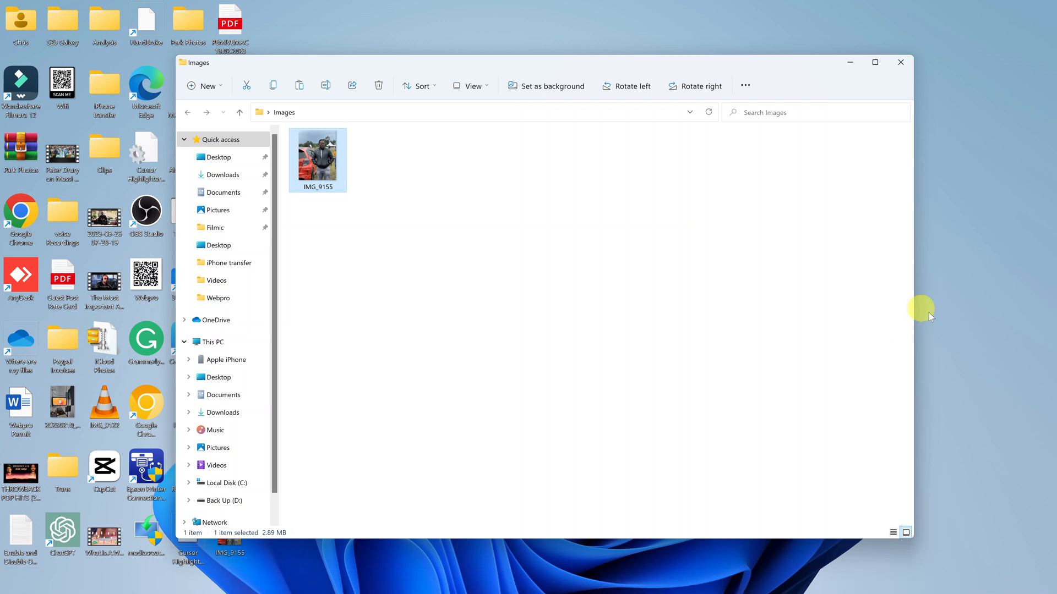
{"action": "mouse_move", "coordinate": [929, 317]}
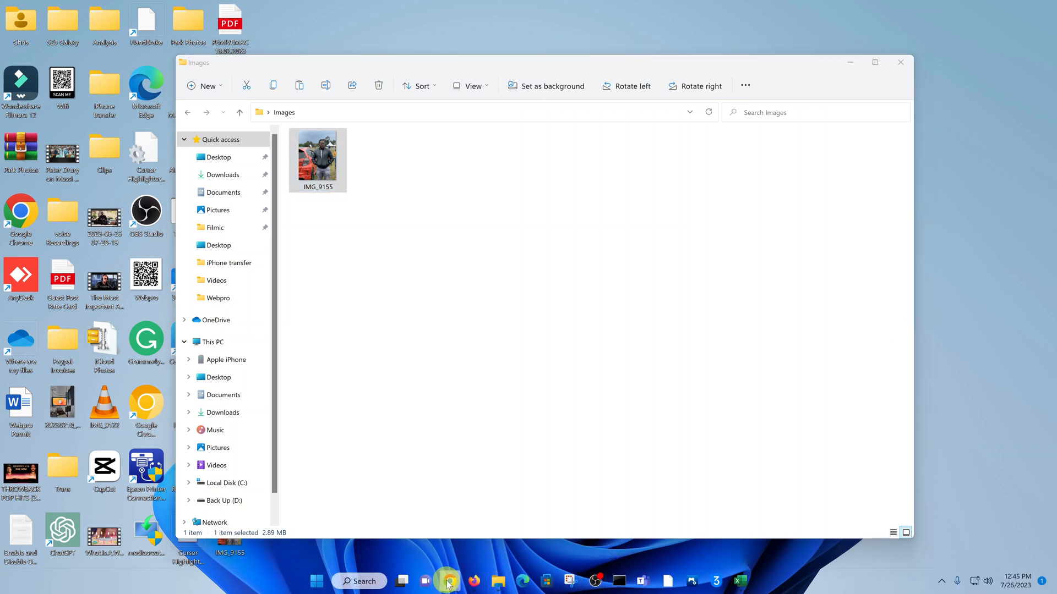
- Load the Online Image Converter site at imageconverter.site in Chrome
{"action": "left_click", "coordinate": [473, 580]}
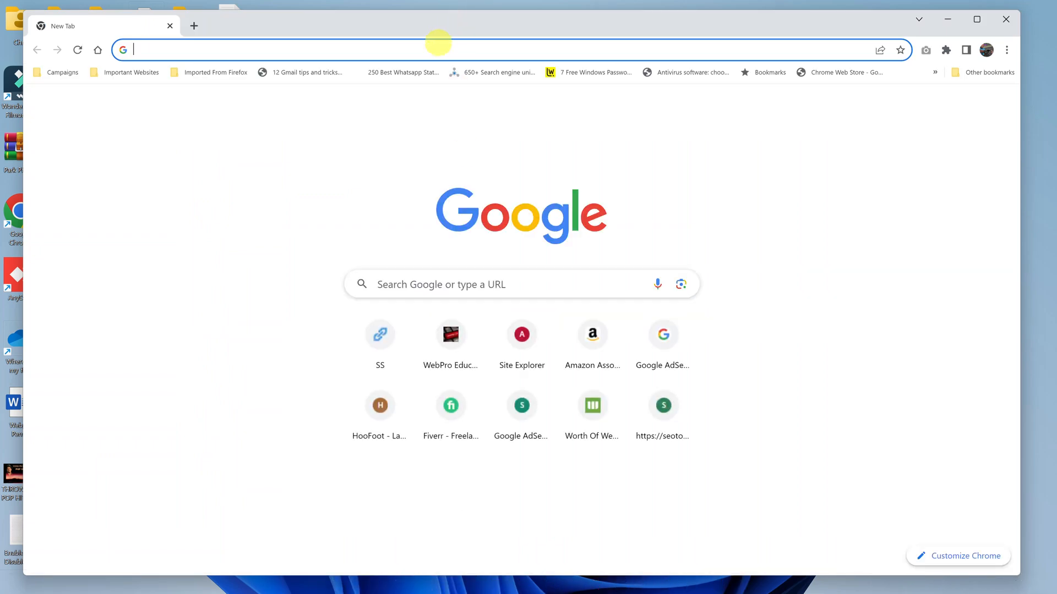
{"action": "type", "text": "imageconverter.site"}
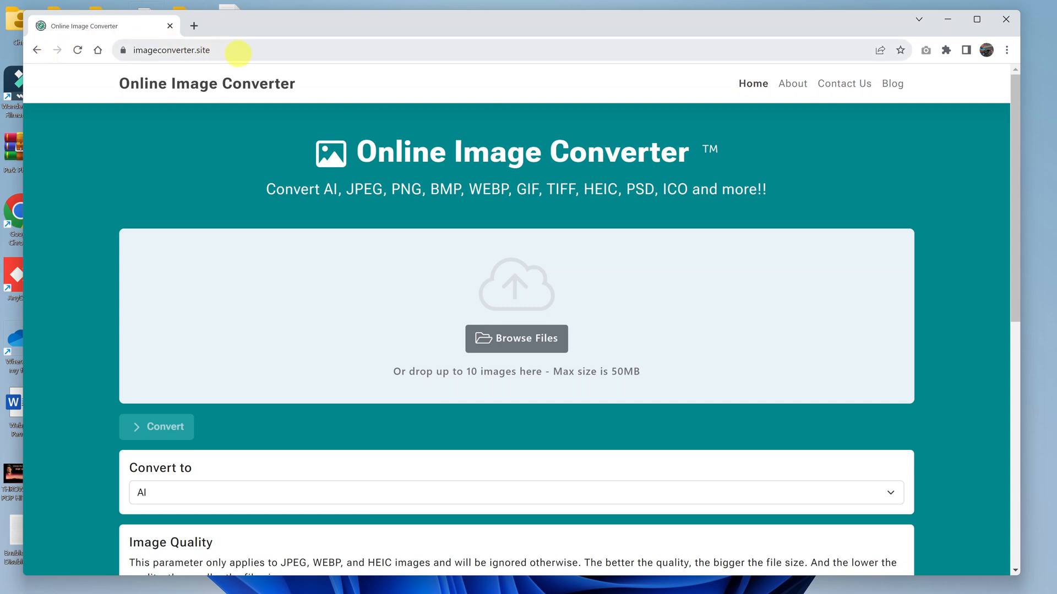
{"action": "left_click", "coordinate": [270, 49]}
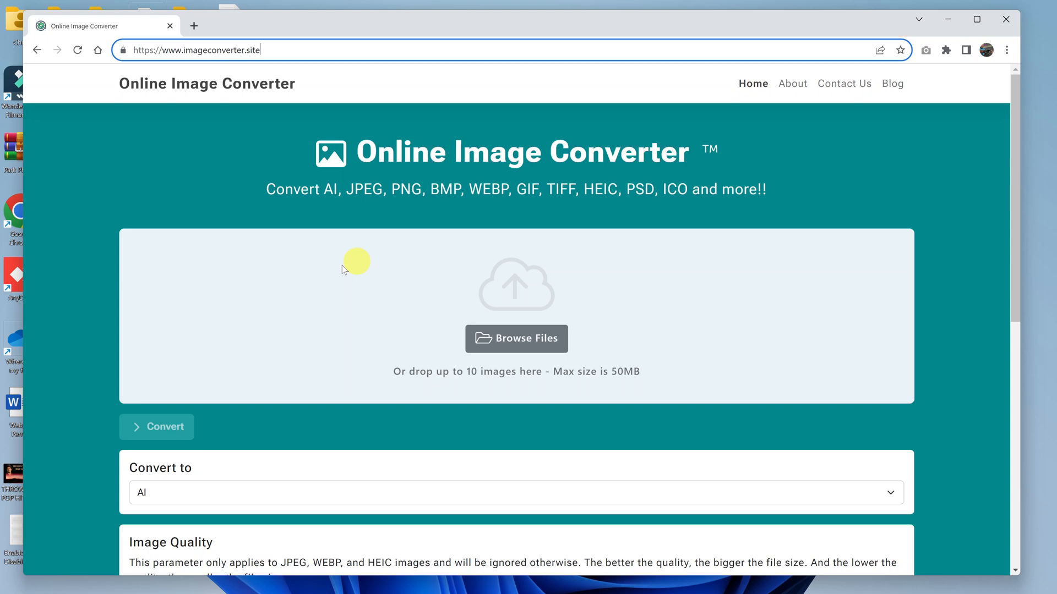
{"action": "mouse_move", "coordinate": [517, 316]}
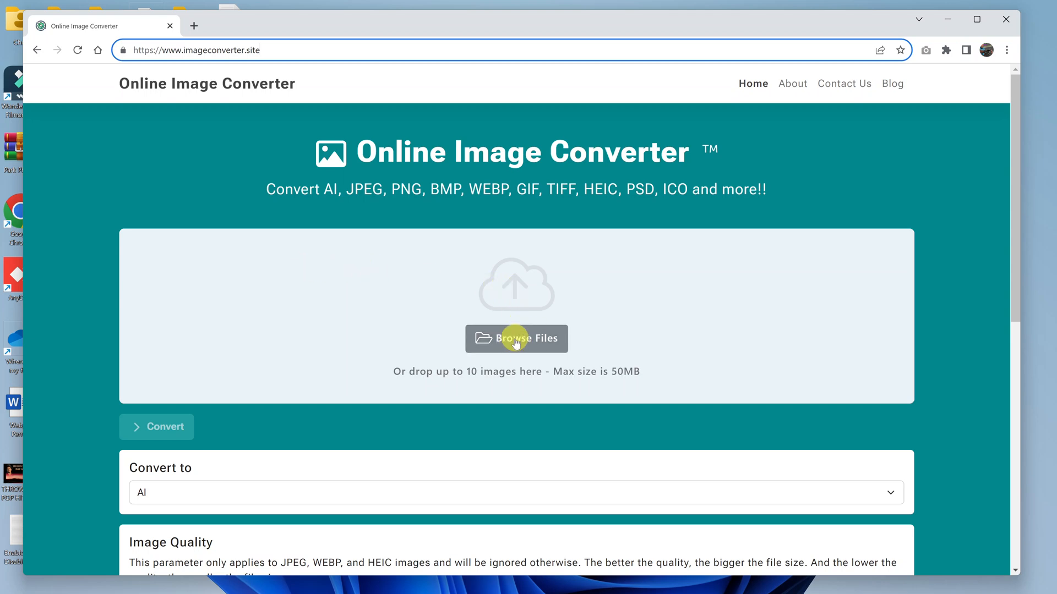
- Upload IMG_9155.png from Desktop > Images until it shows as upload complete
{"action": "left_click", "coordinate": [516, 338]}
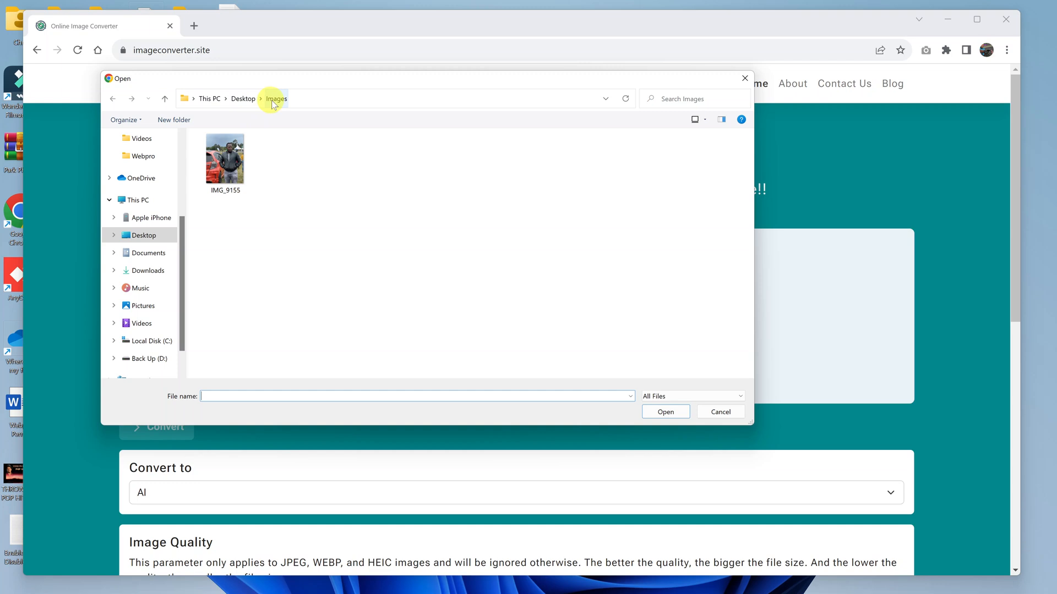
{"action": "left_click", "coordinate": [224, 162]}
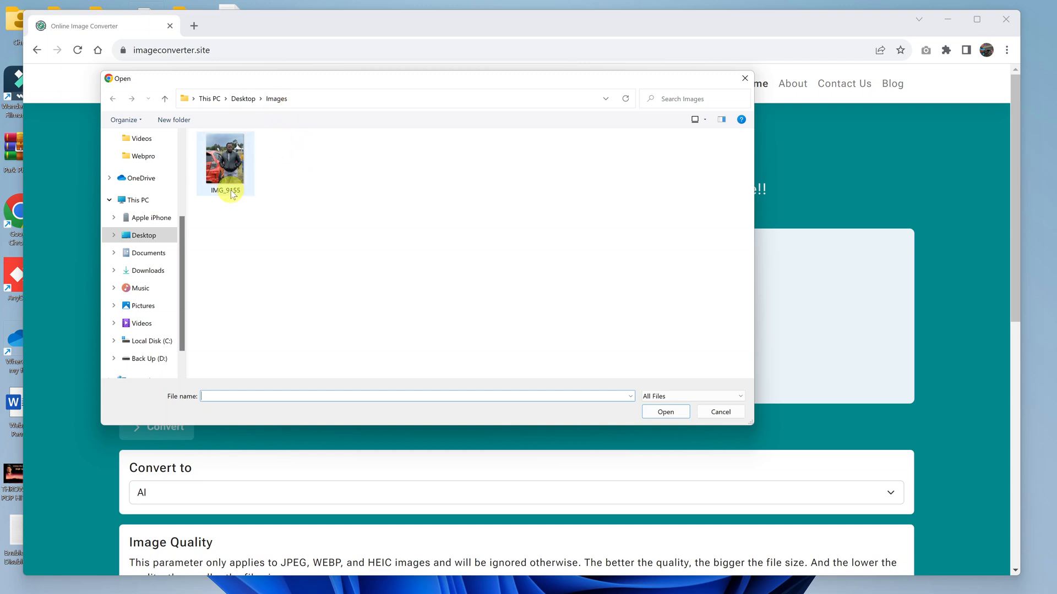
{"action": "mouse_move", "coordinate": [225, 160]}
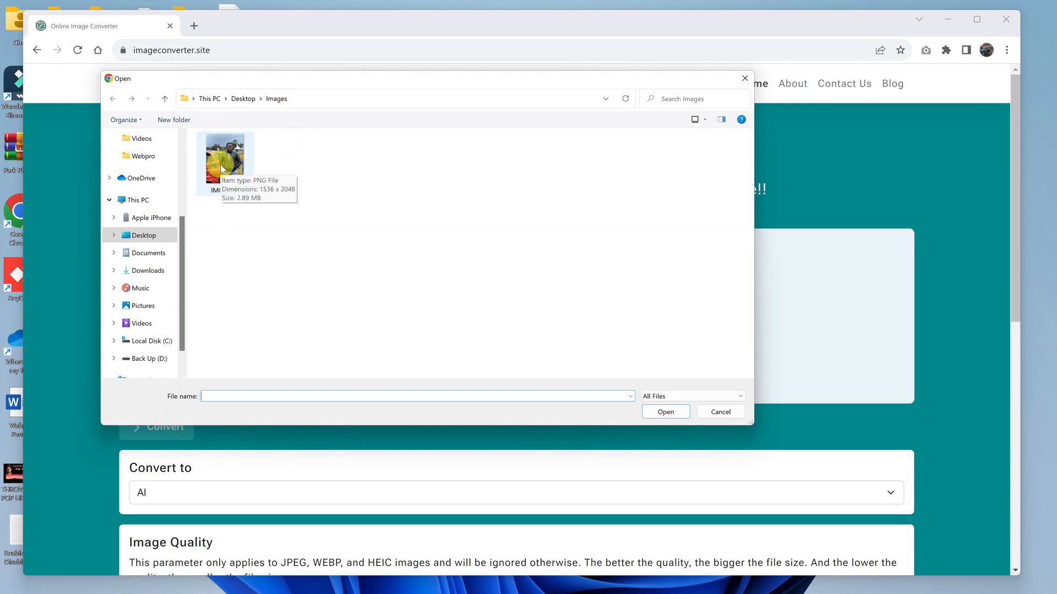
{"action": "left_click", "coordinate": [226, 158]}
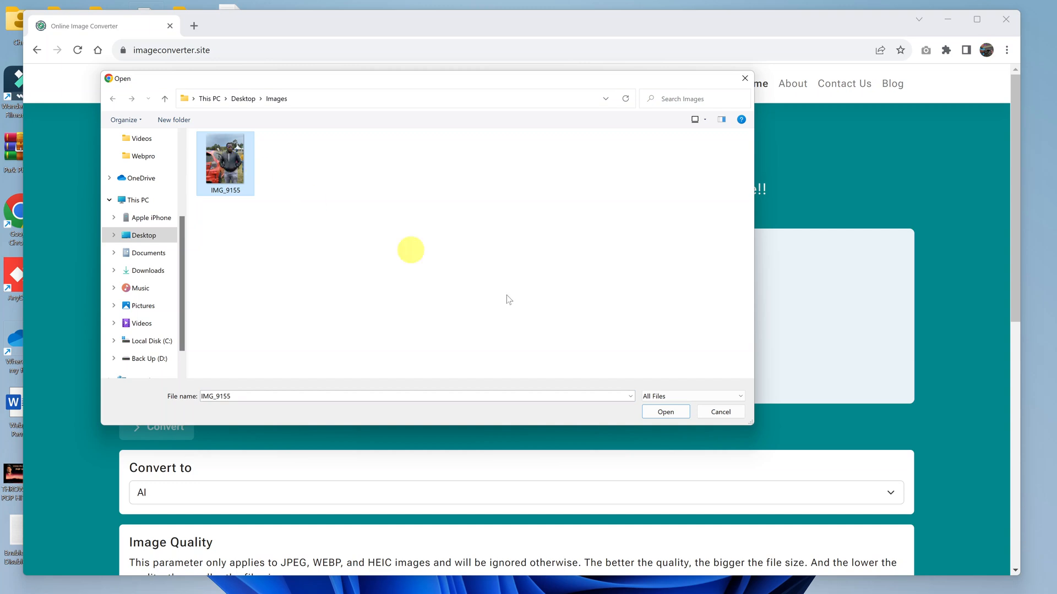
{"action": "left_click", "coordinate": [664, 411]}
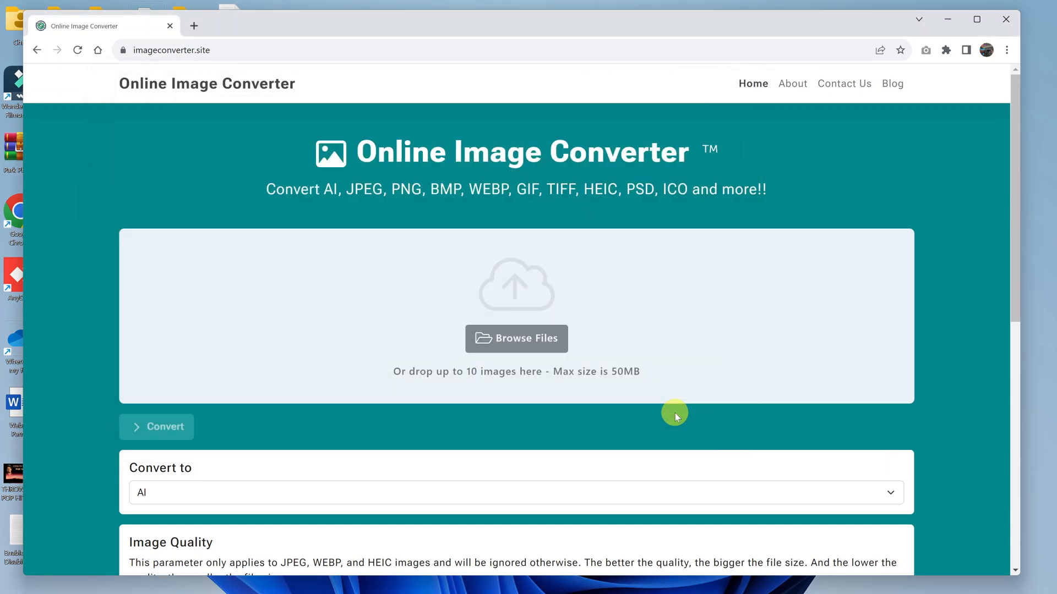
{"action": "left_click", "coordinate": [517, 338]}
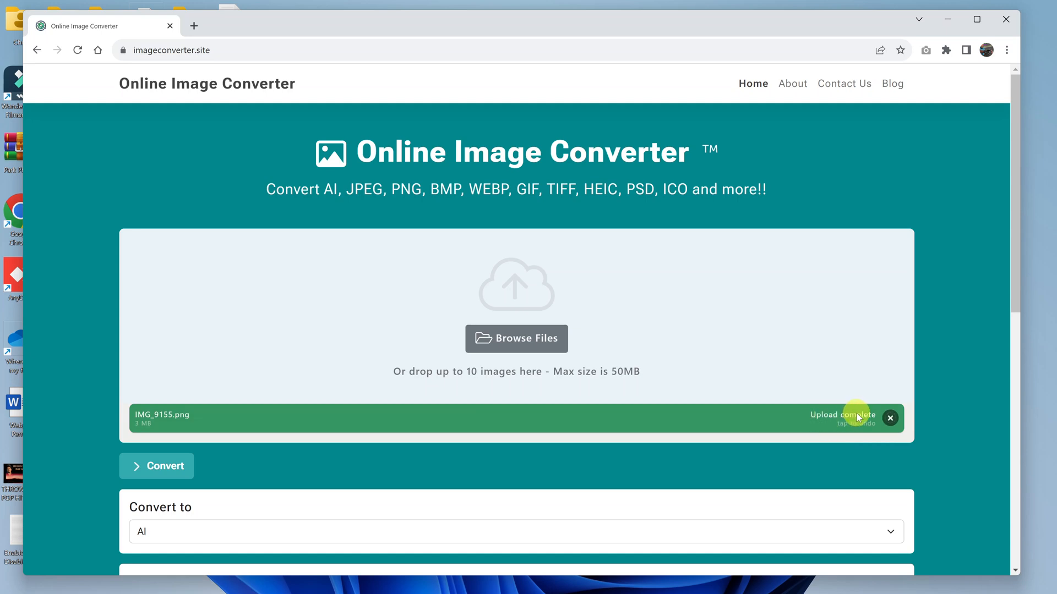
{"action": "mouse_move", "coordinate": [567, 422]}
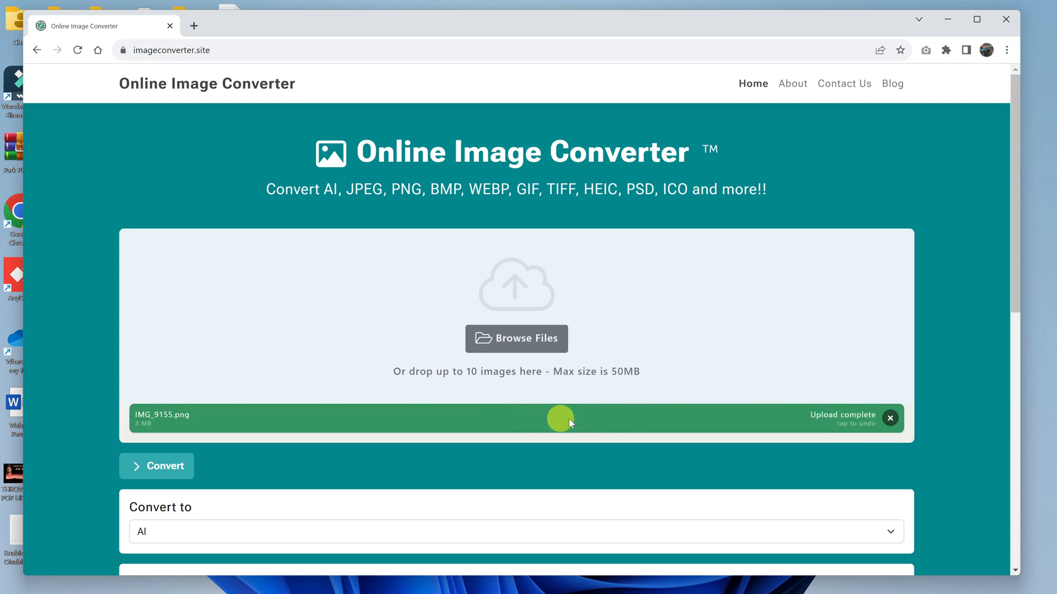
{"action": "mouse_move", "coordinate": [159, 422]}
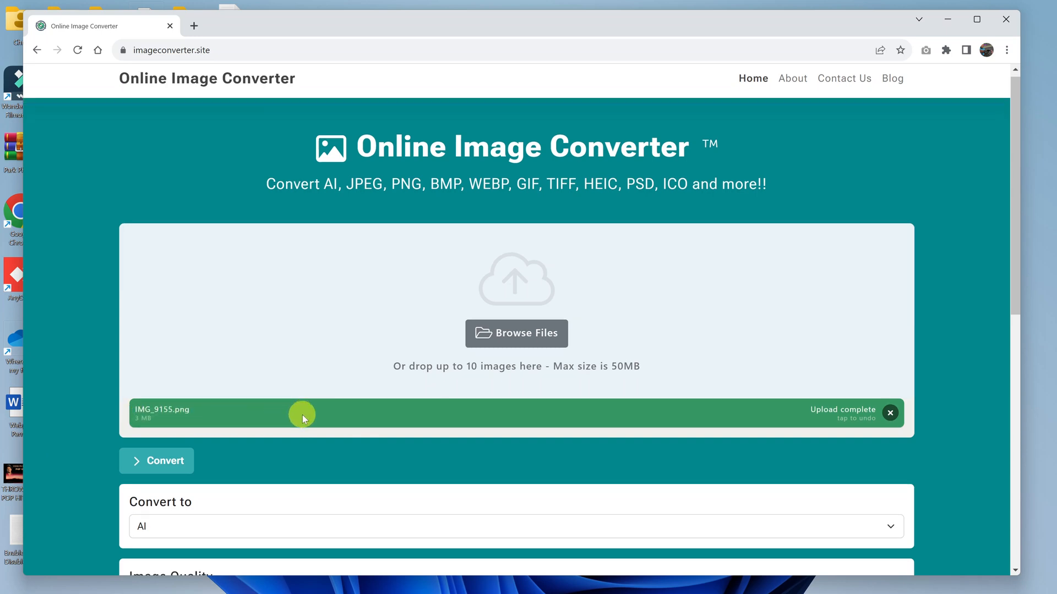
- Choose WEBP as the output format for IMG_9155.png
{"action": "scroll", "scroll_direction": "down", "scroll_amount": 3}
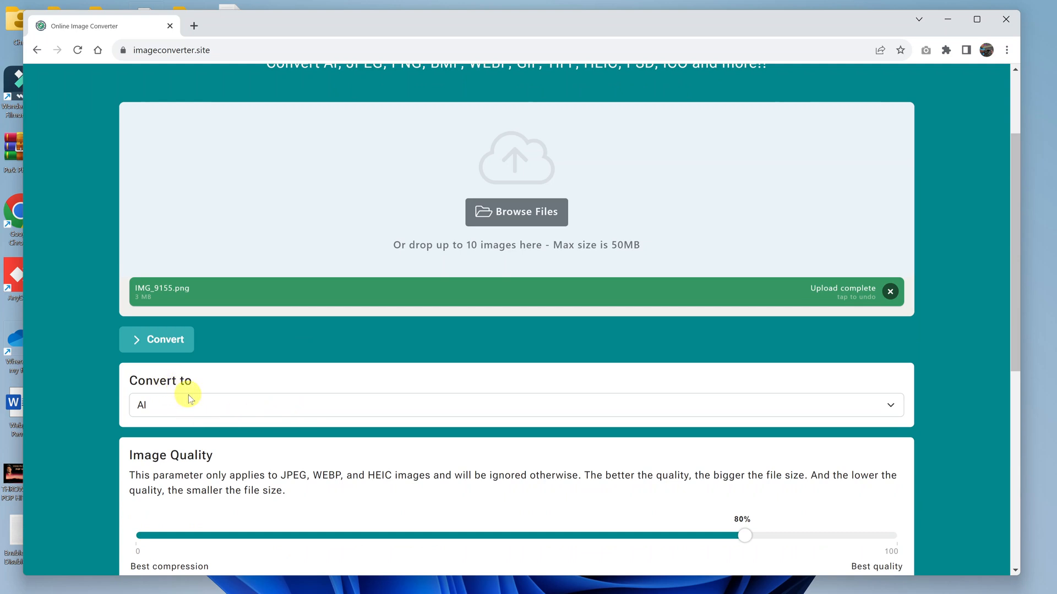
{"action": "mouse_move", "coordinate": [879, 403]}
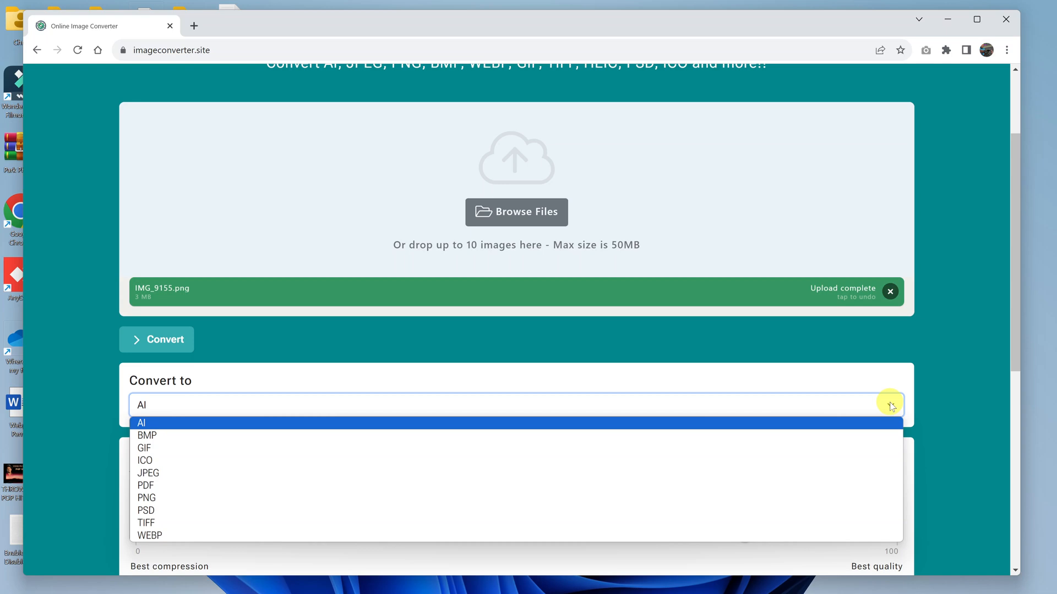
{"action": "mouse_move", "coordinate": [782, 460]}
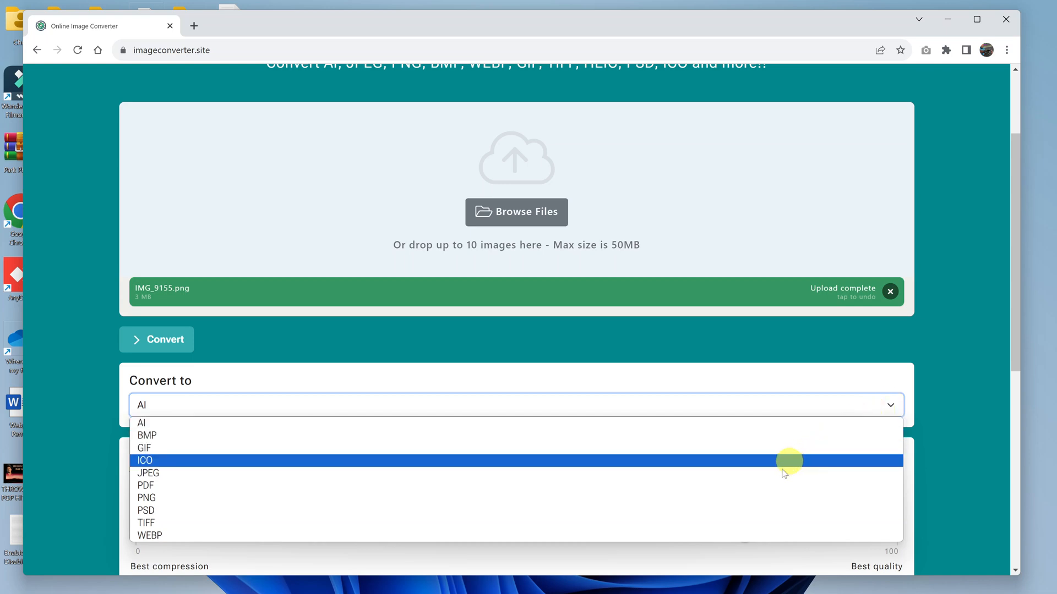
{"action": "mouse_move", "coordinate": [761, 523]}
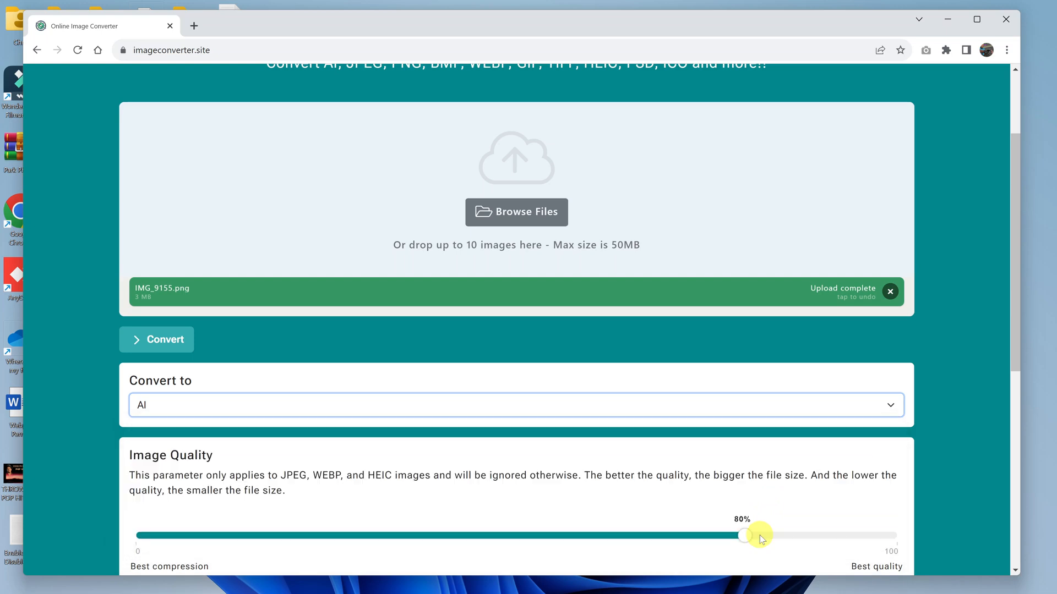
{"action": "left_click", "coordinate": [515, 405]}
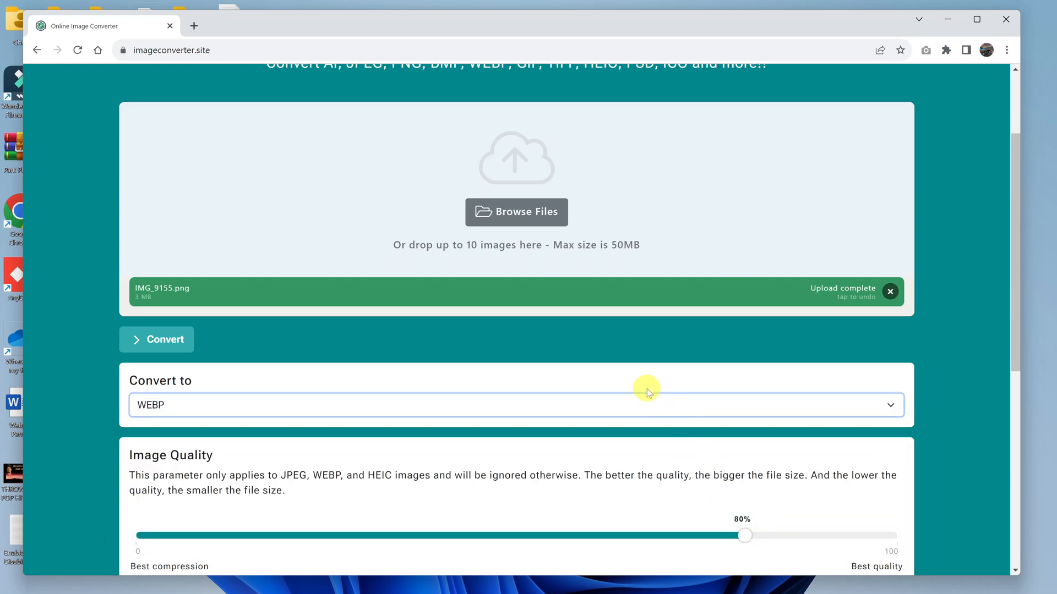
{"action": "scroll", "scroll_direction": "down", "scroll_amount": 3}
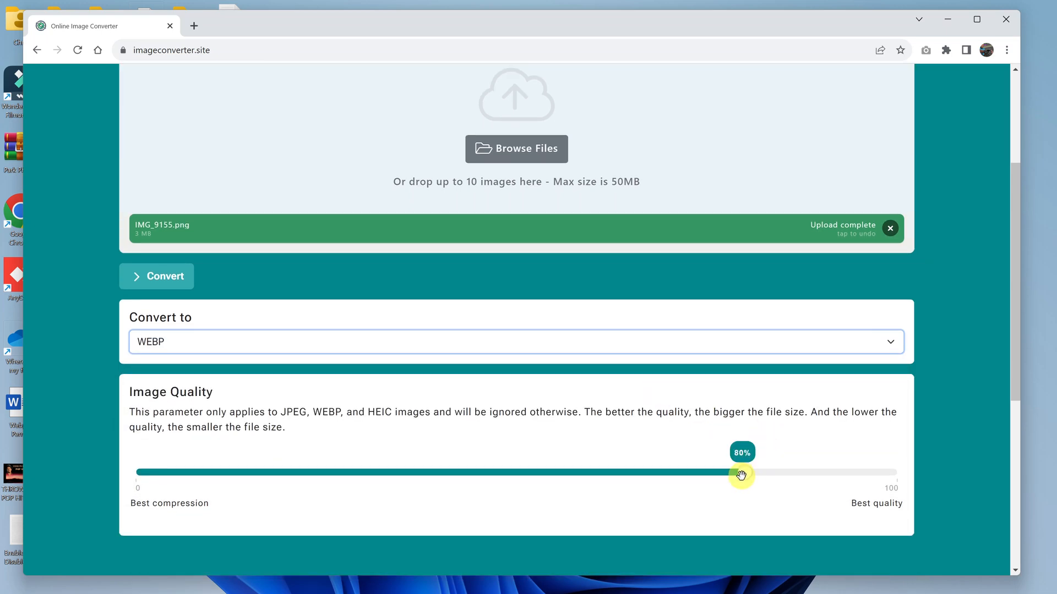
- Adjust the Image Quality slider, settling at 100%
{"action": "left_click_drag", "start_coordinate": [740, 473], "coordinate": [605, 474]}
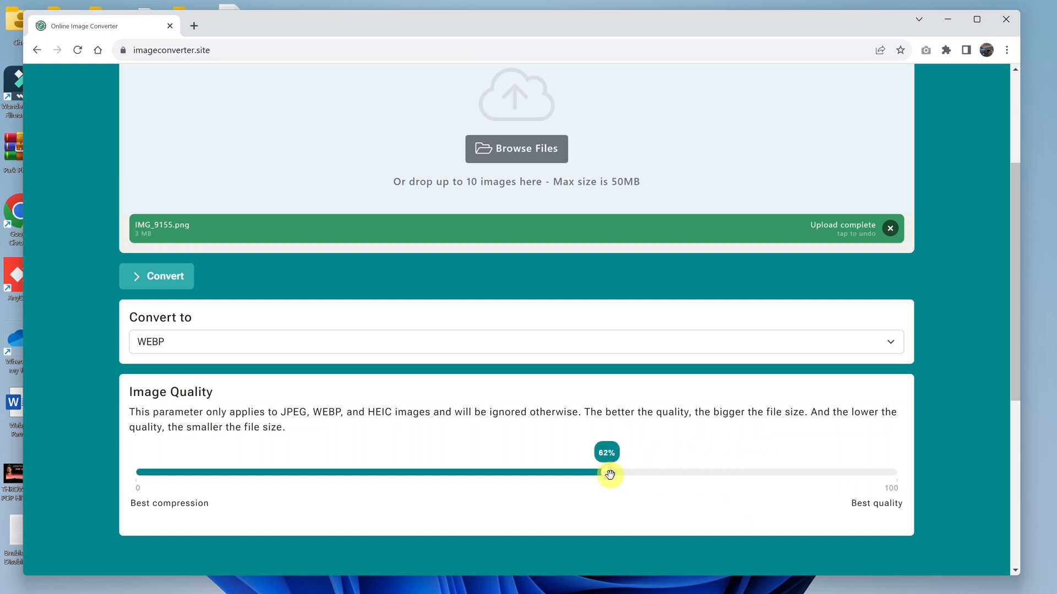
{"action": "left_click_drag", "start_coordinate": [608, 472], "coordinate": [503, 472]}
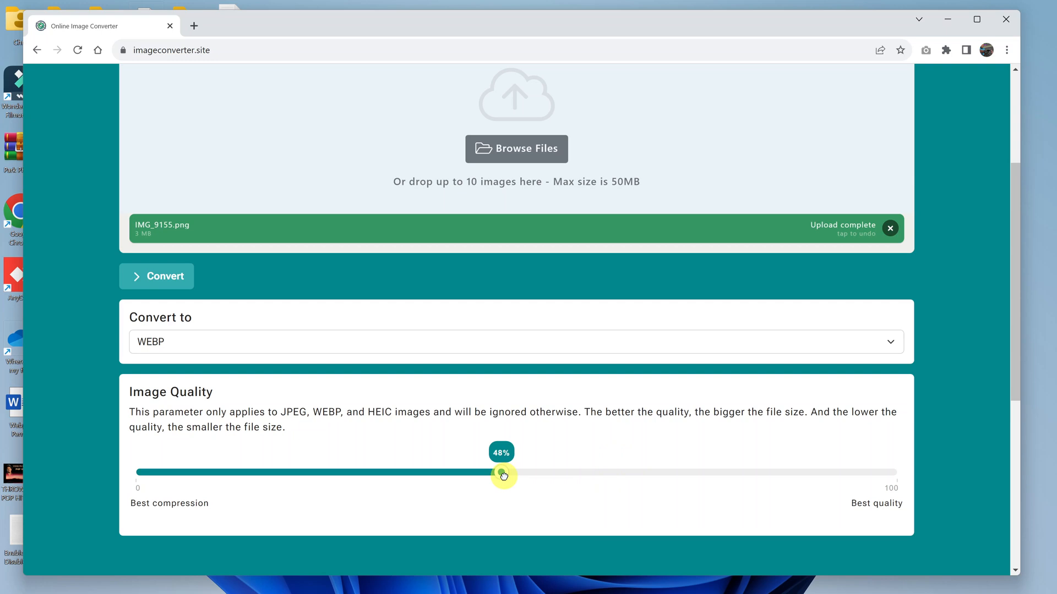
{"action": "left_click_drag", "start_coordinate": [504, 476], "coordinate": [667, 476]}
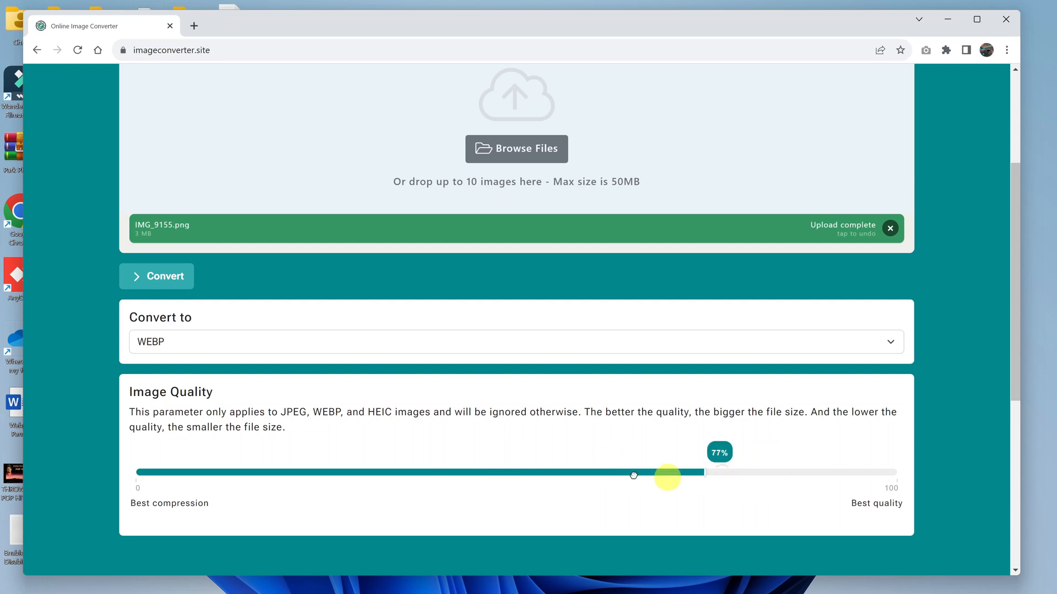
{"action": "left_click_drag", "start_coordinate": [667, 472], "coordinate": [896, 472]}
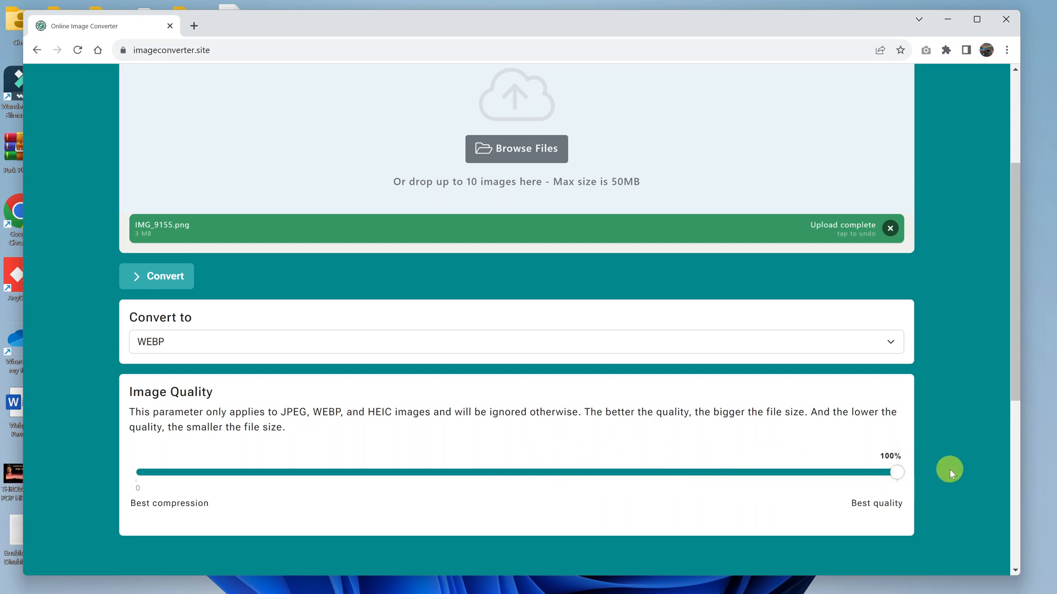
{"action": "mouse_move", "coordinate": [953, 466]}
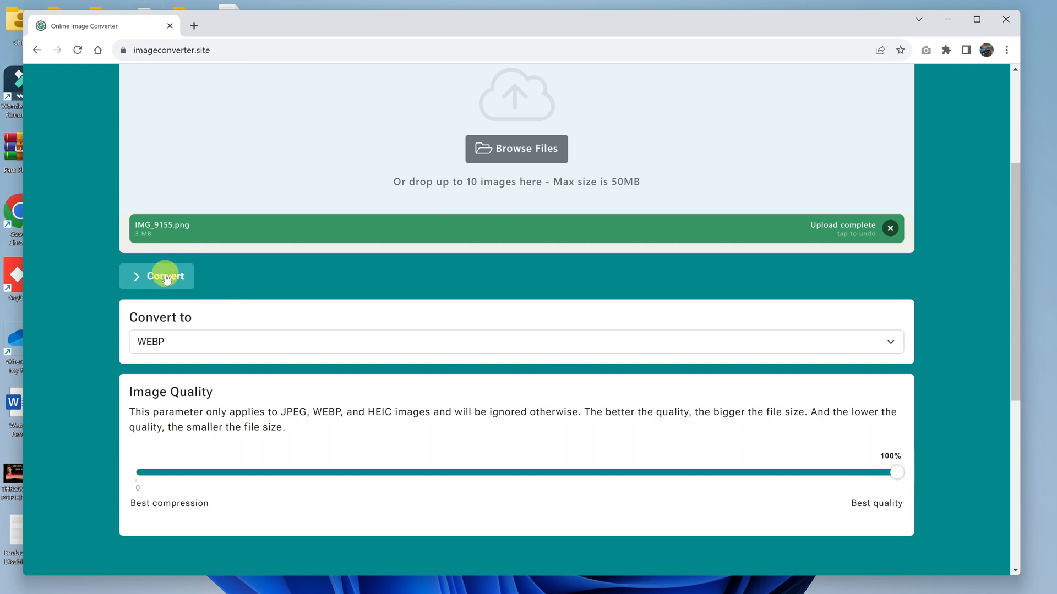
- Convert to WEBP, download IMG_9155.webp and save it into Desktop > Images
{"action": "left_click", "coordinate": [157, 276]}
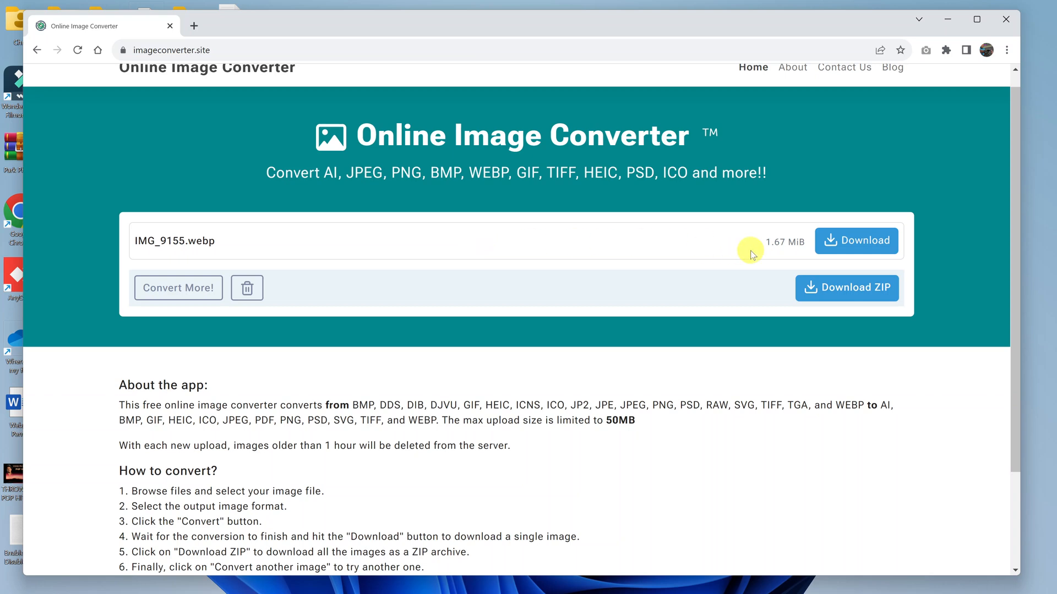
{"action": "left_click", "coordinate": [856, 241]}
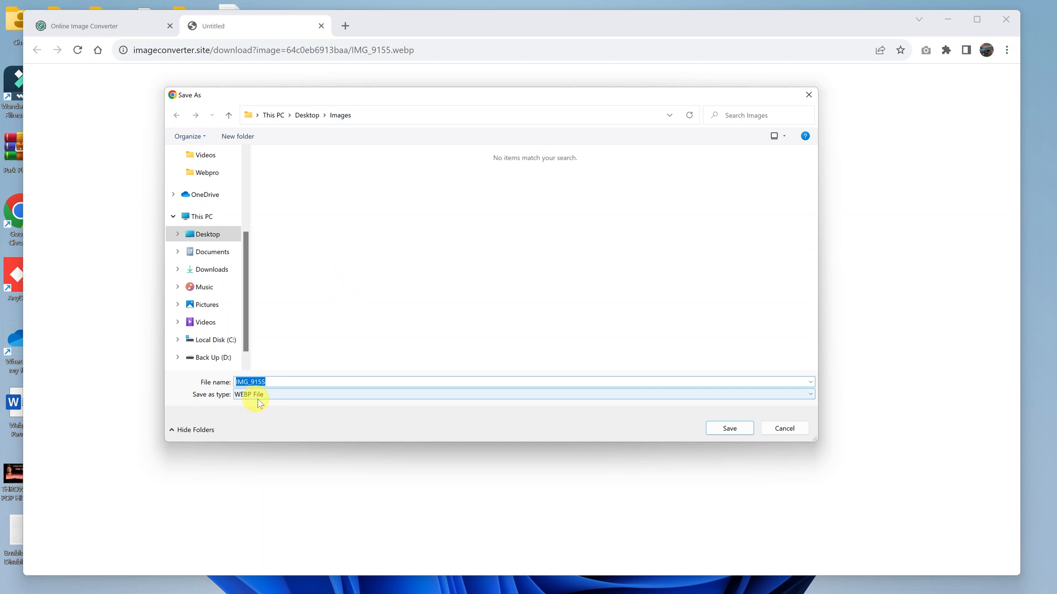
{"action": "left_click", "coordinate": [728, 429]}
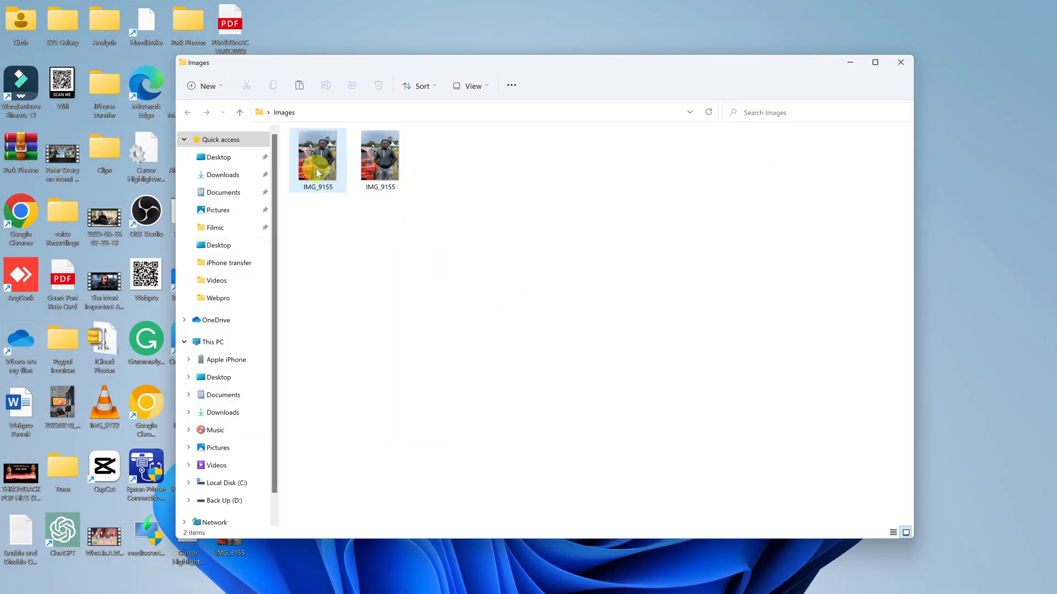
{"action": "left_click", "coordinate": [379, 156]}
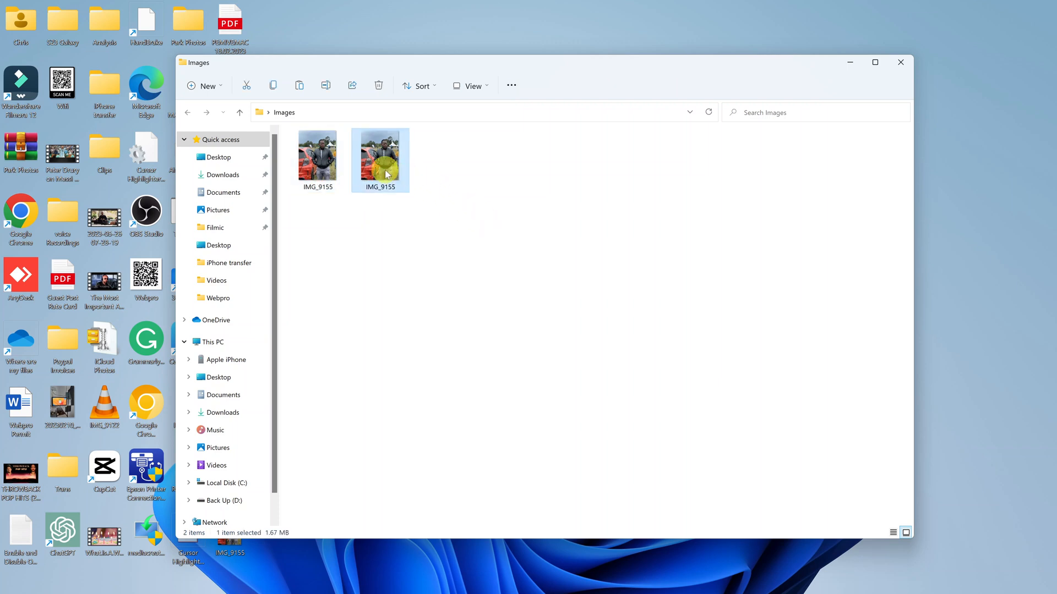
{"action": "mouse_move", "coordinate": [381, 159]}
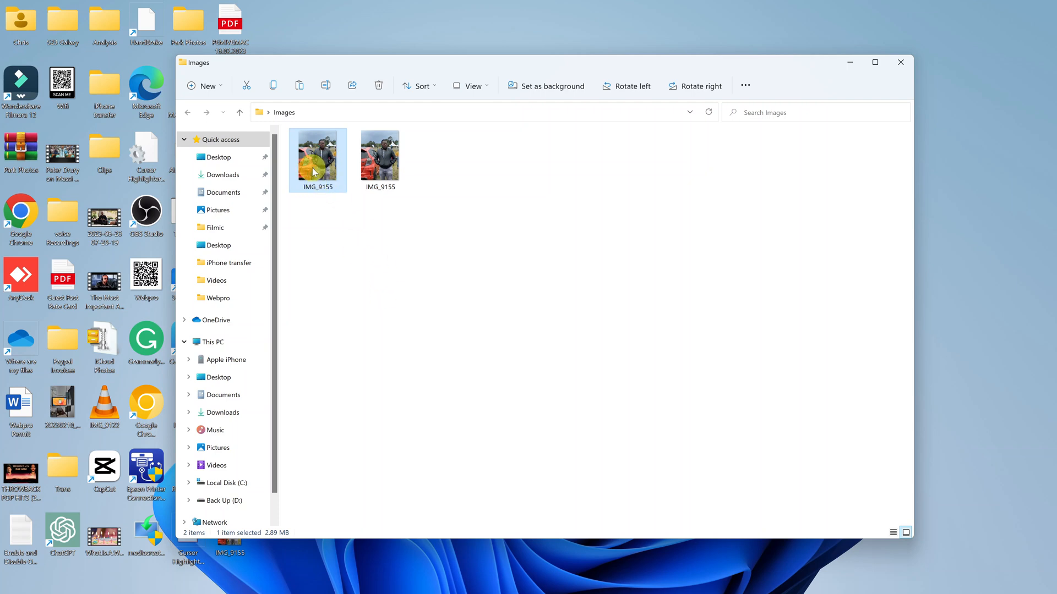
{"action": "mouse_move", "coordinate": [317, 160]}
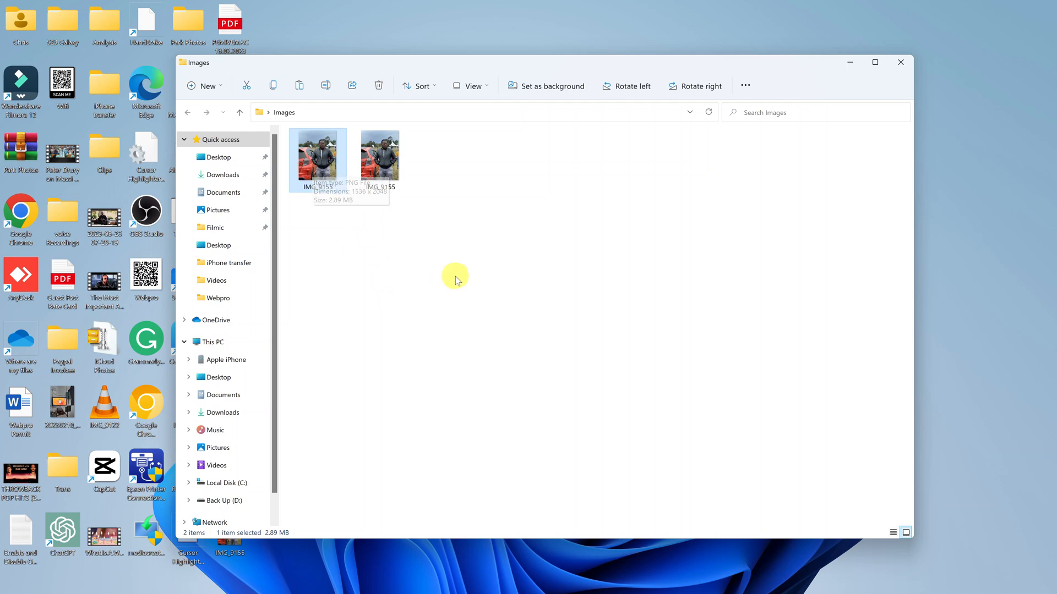
{"action": "left_click", "coordinate": [455, 280]}
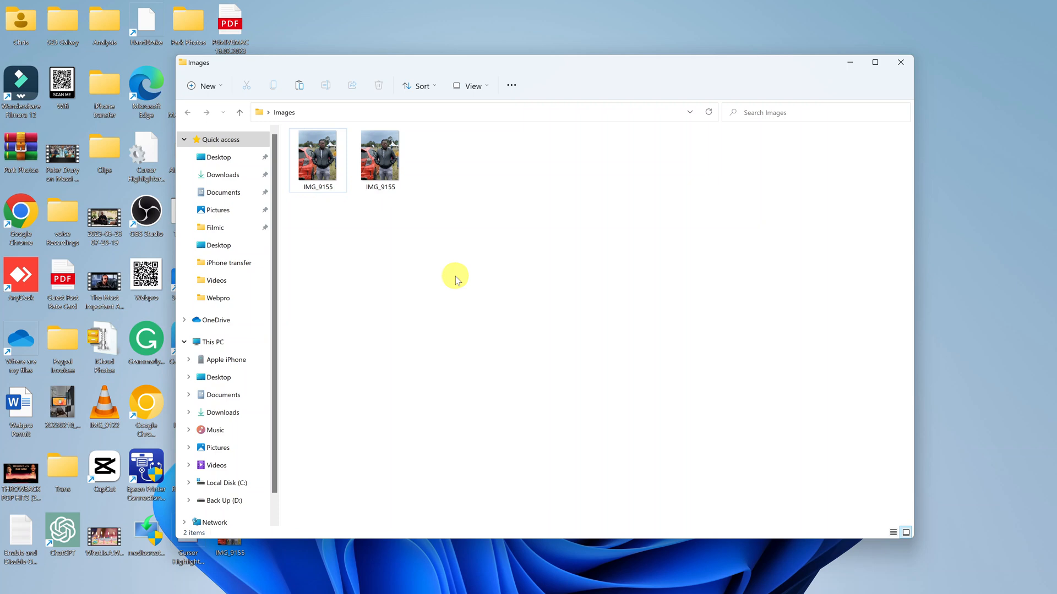
{"action": "mouse_move", "coordinate": [491, 284]}
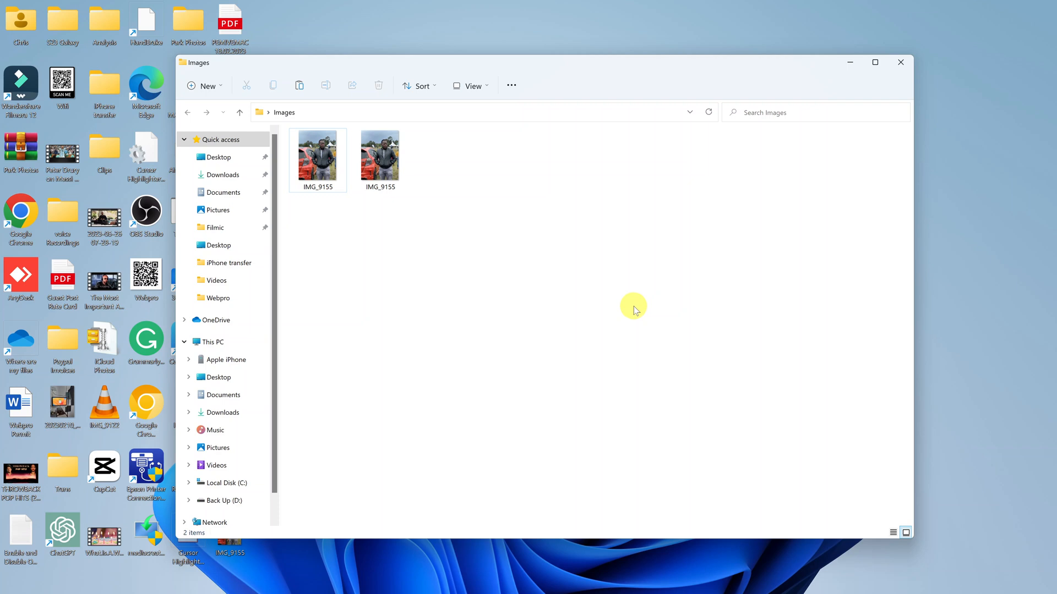
{"action": "mouse_move", "coordinate": [694, 232]}
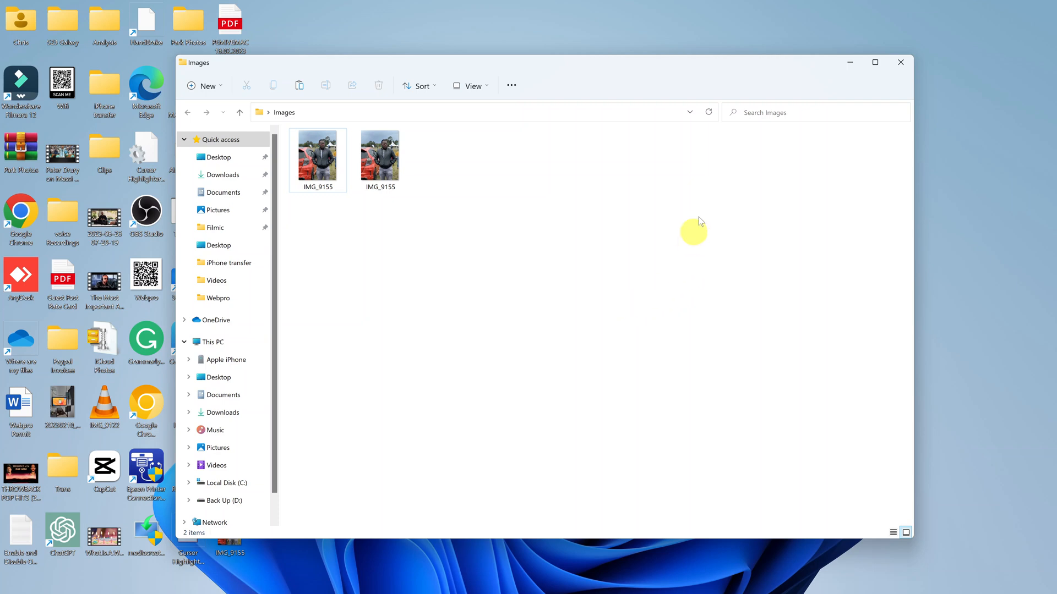
{"action": "mouse_move", "coordinate": [841, 72]}
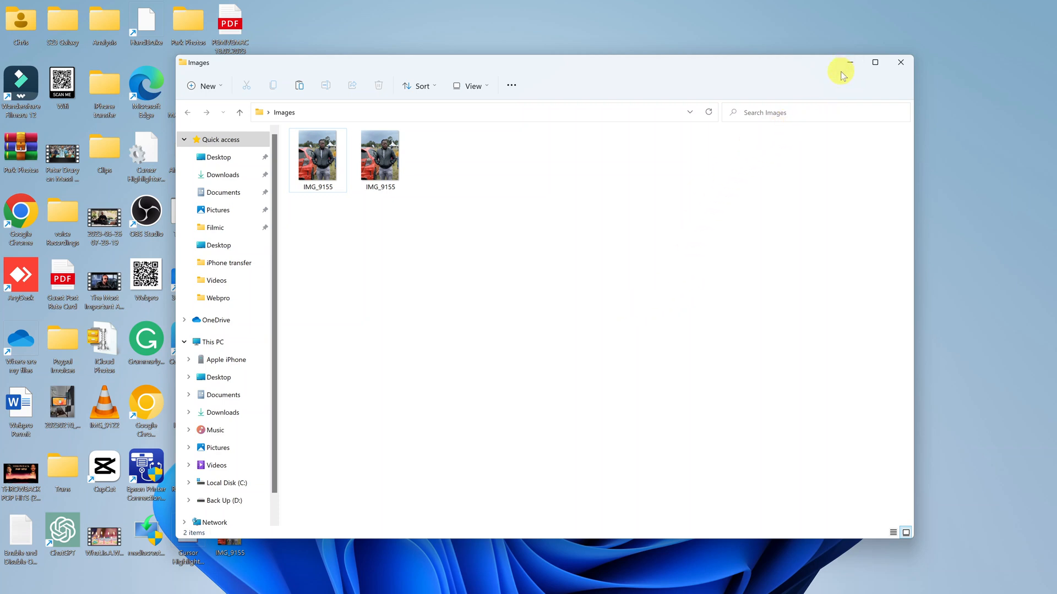